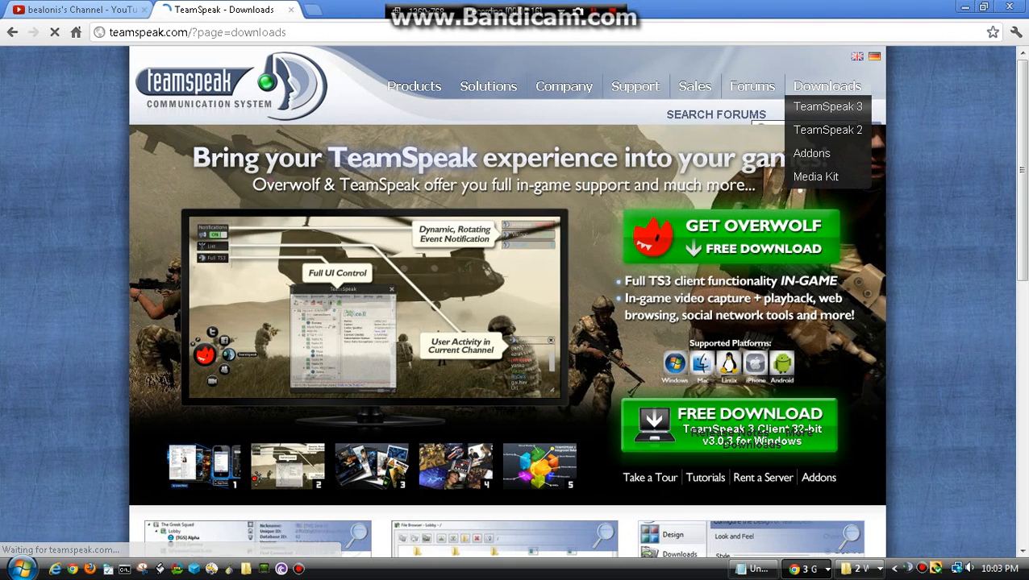
Reach the TeamSpeak 3 downloads page listing Windows, Mac OS X and Linux clients and servers
left_click(827, 107)
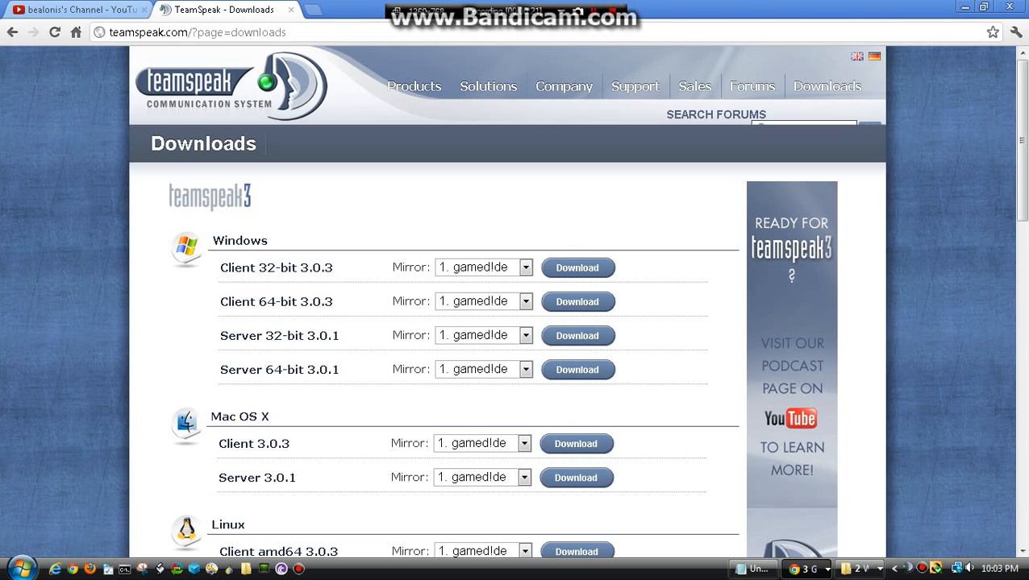
mouse_move(13, 33)
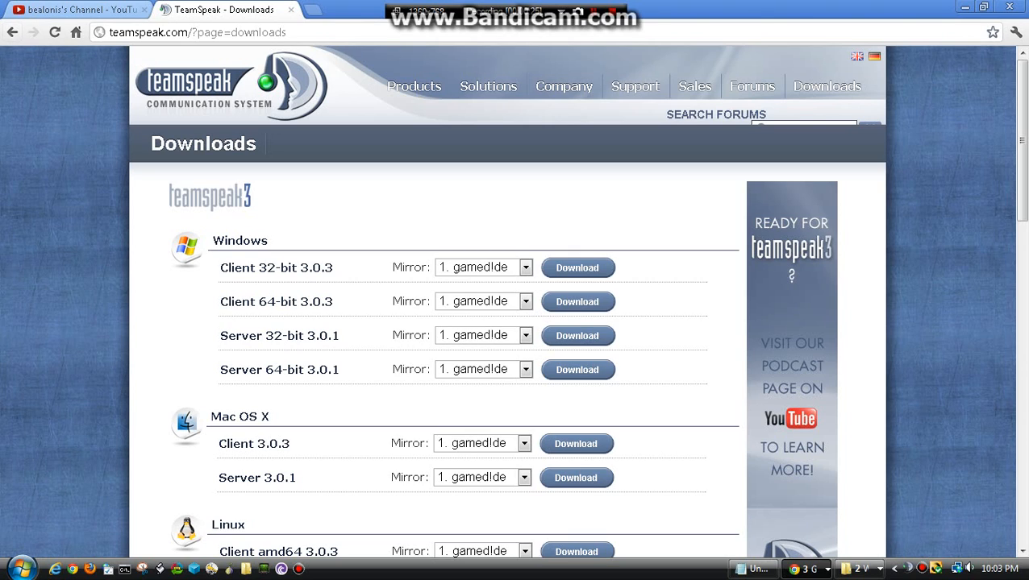
mouse_move(13, 33)
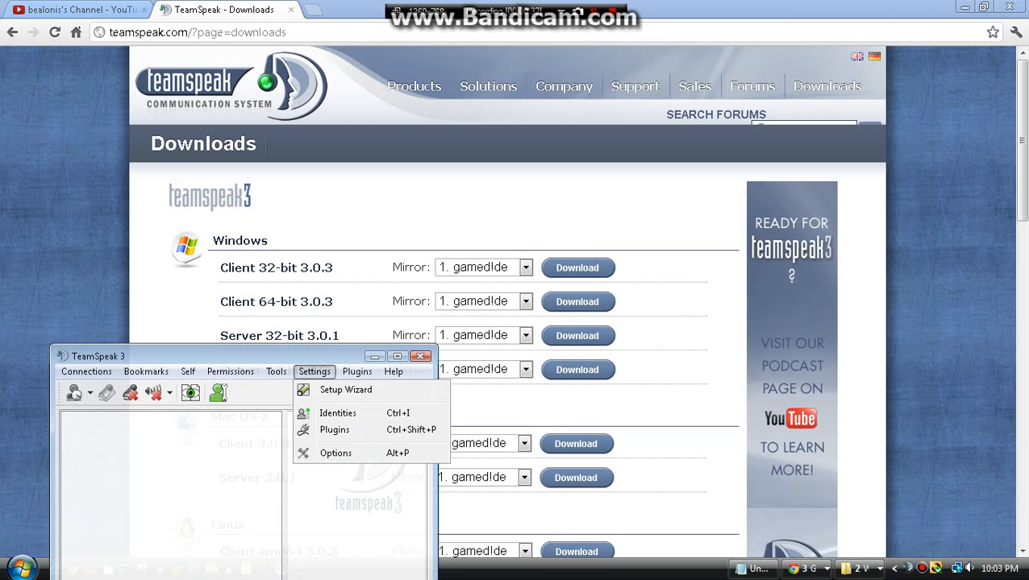
Step through the setup wizard to its All Done page and untick every post-setup option
left_click(345, 389)
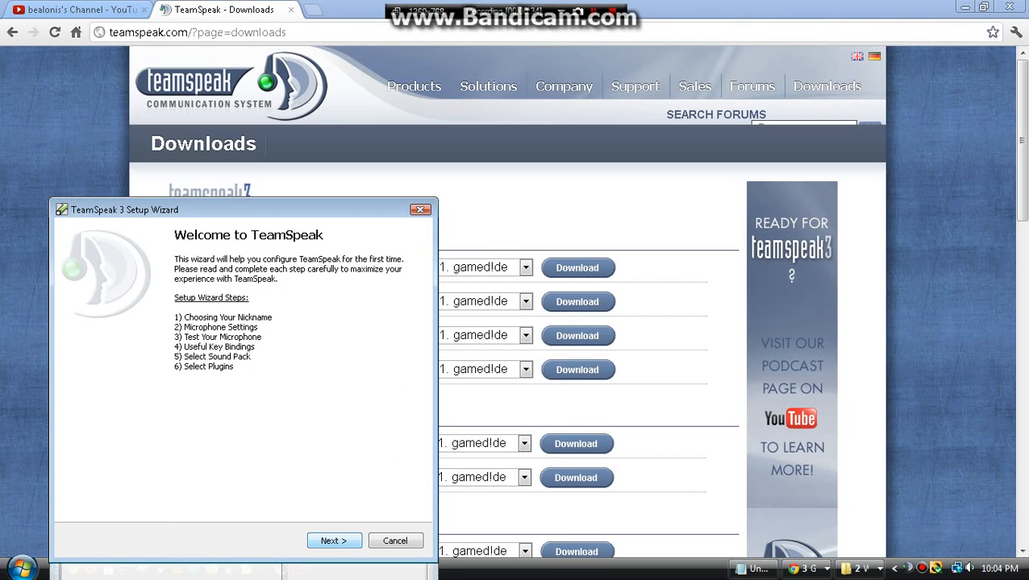
left_click(333, 542)
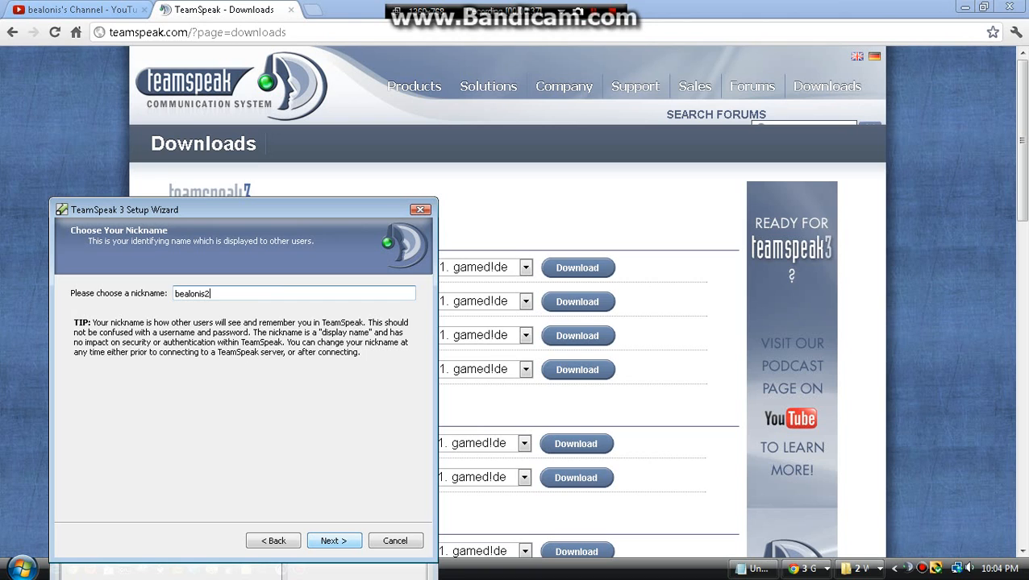
left_click(332, 542)
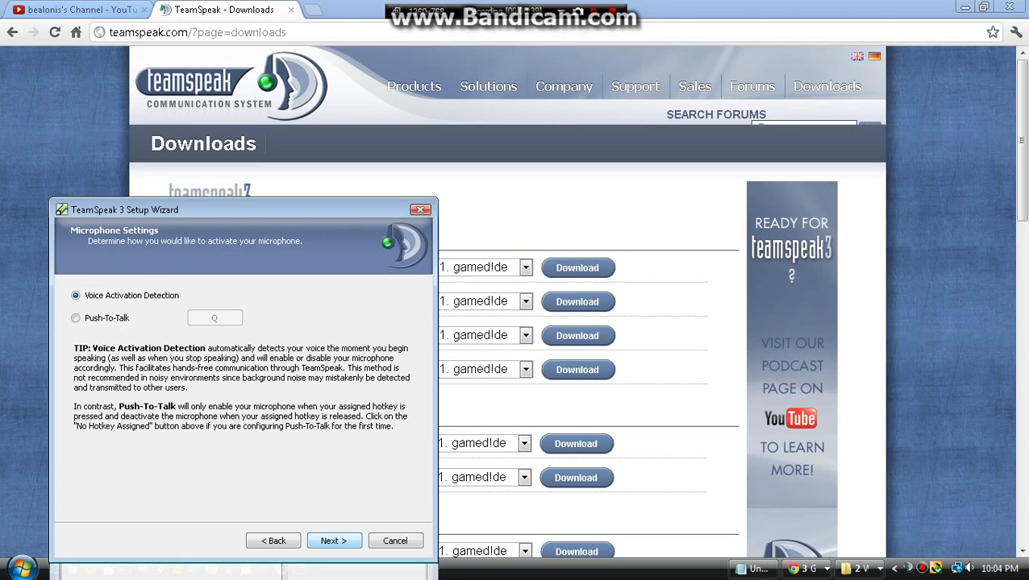
left_click(332, 542)
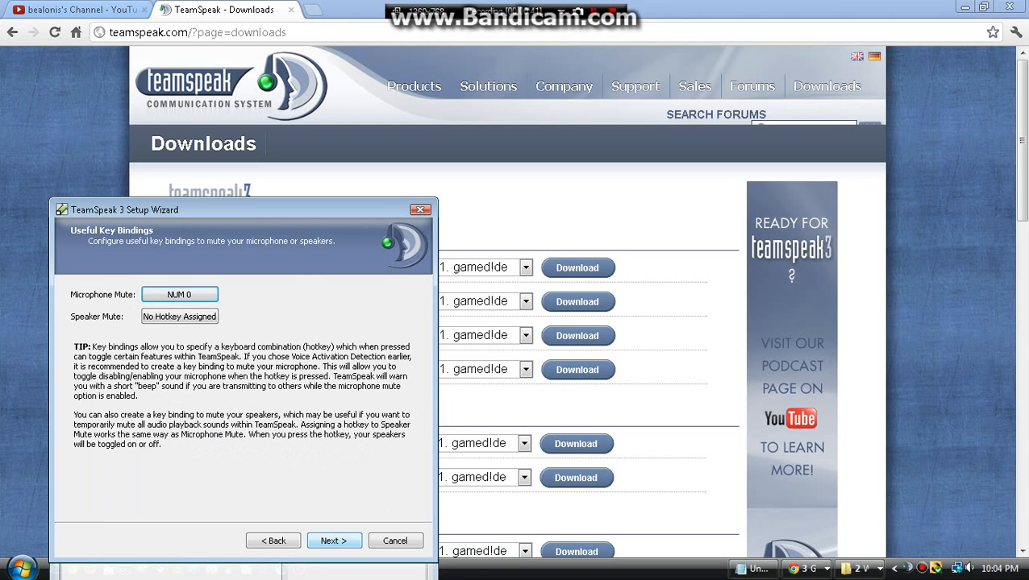
left_click(332, 542)
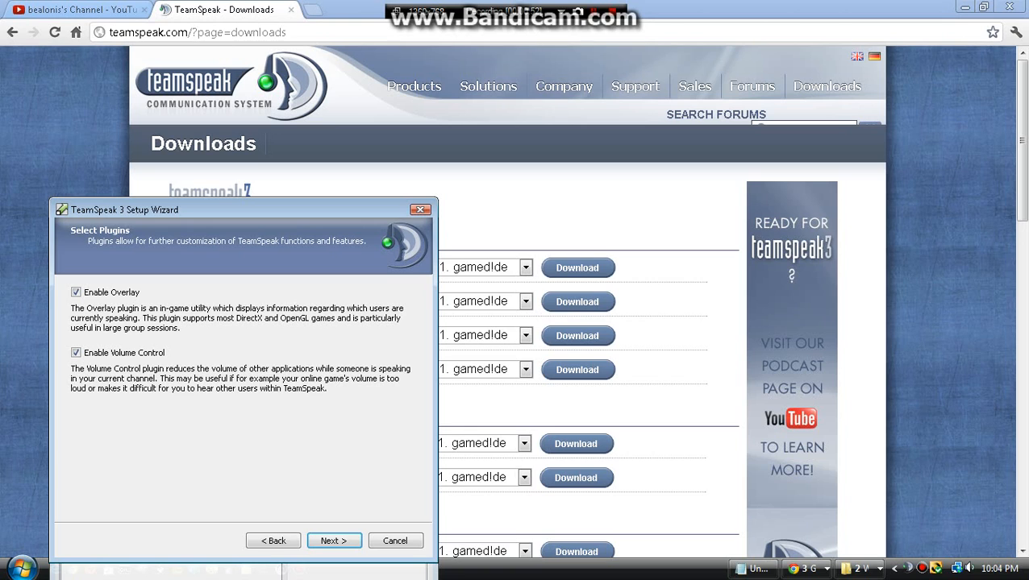
left_click(332, 542)
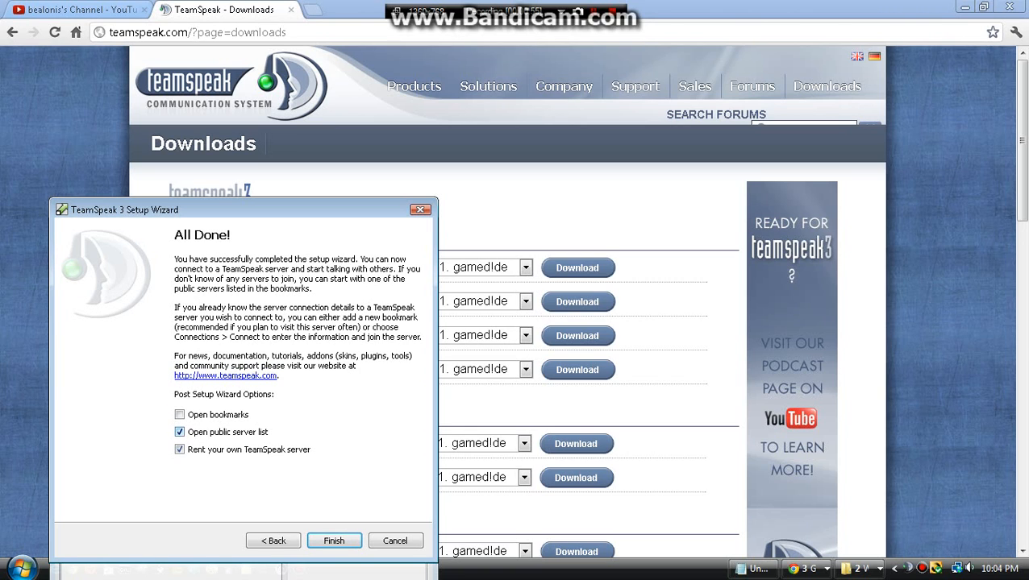
left_click(179, 432)
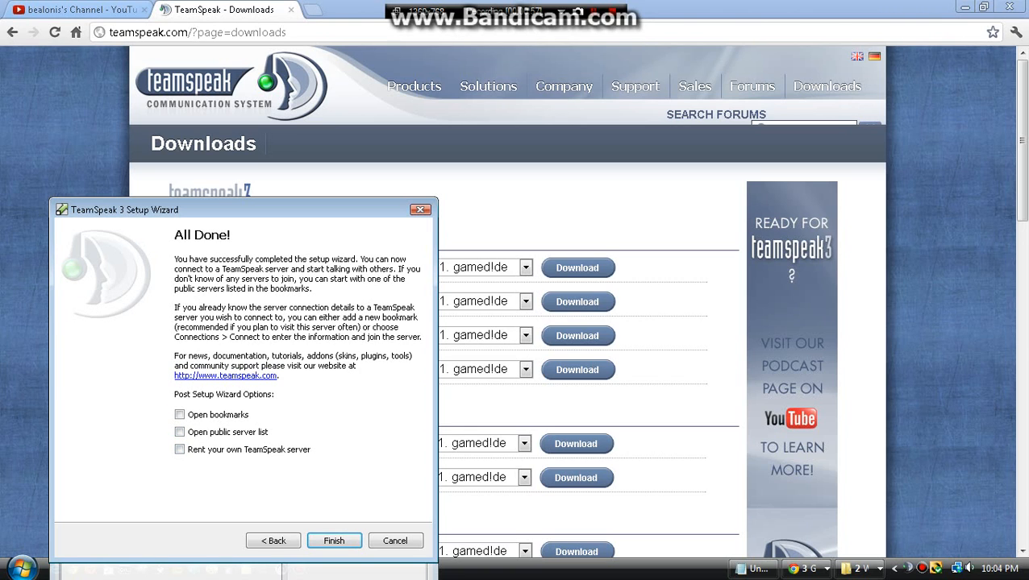
Finish the wizard and bring up the Connect form via Connections > Connect
left_click(332, 542)
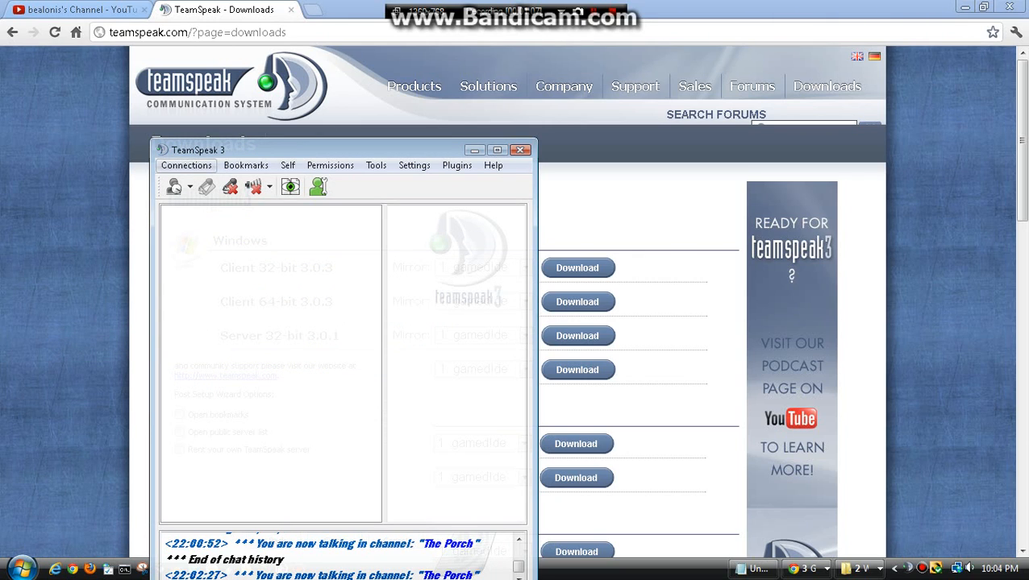
left_click(186, 165)
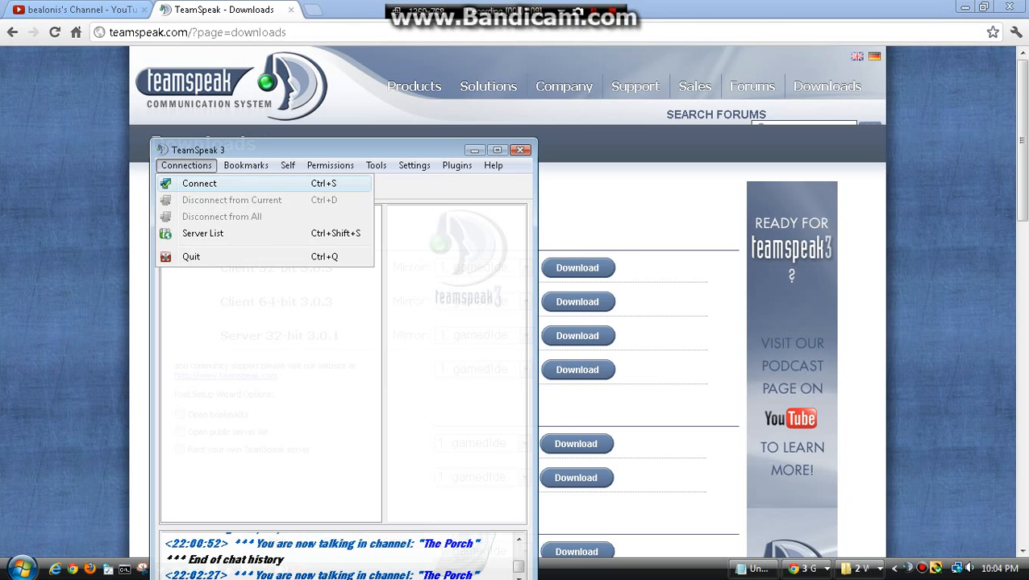
left_click(200, 184)
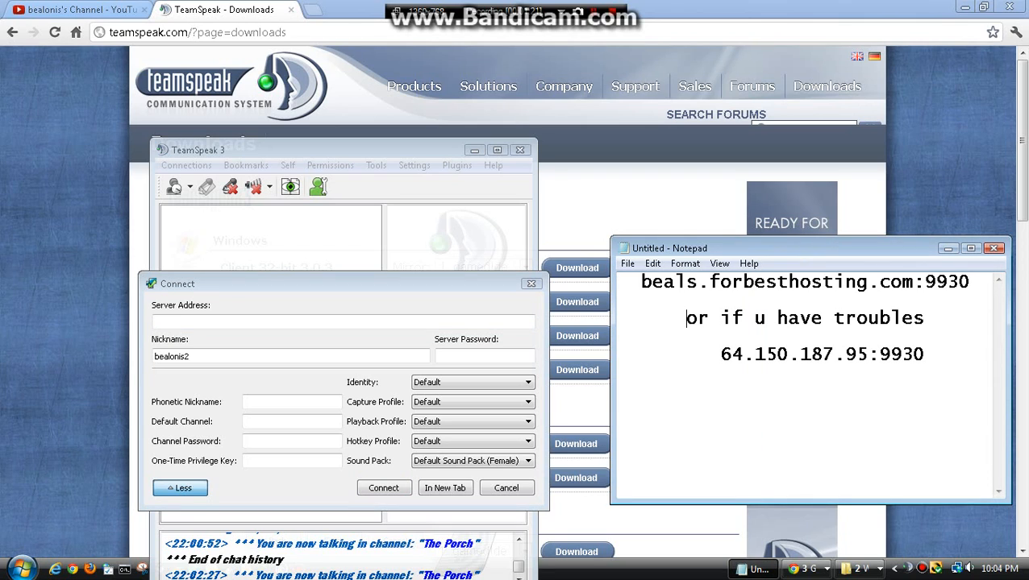
Connect to the server at beals.forbesthosting.com:9930
left_click(341, 323)
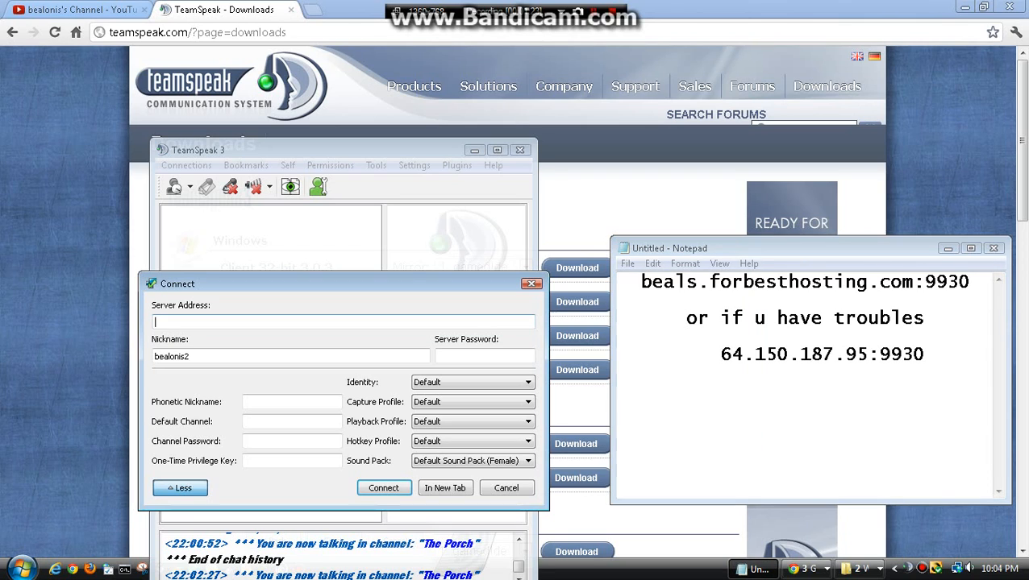
type("b")
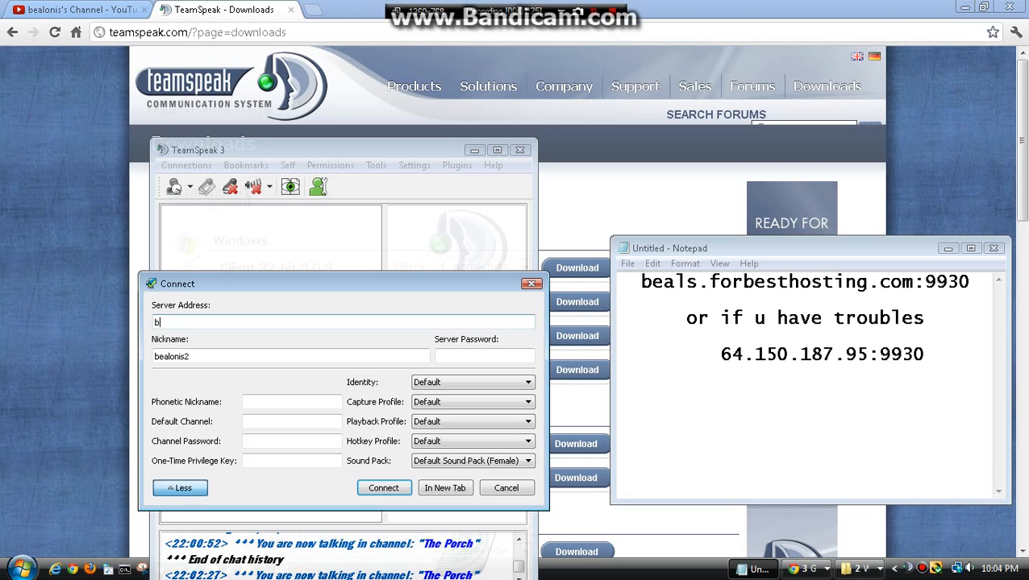
type("eals.")
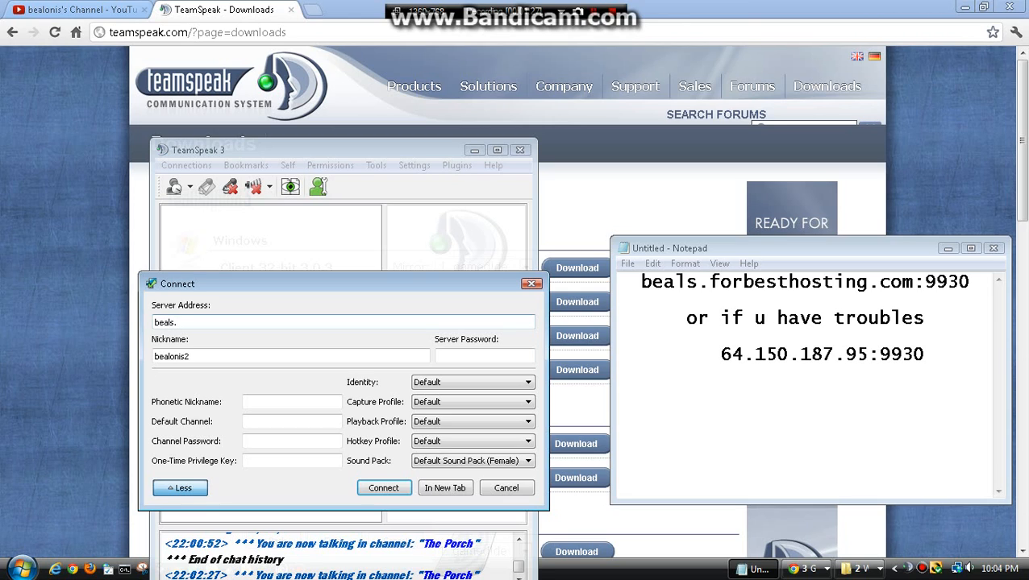
type("forbesthosting.com")
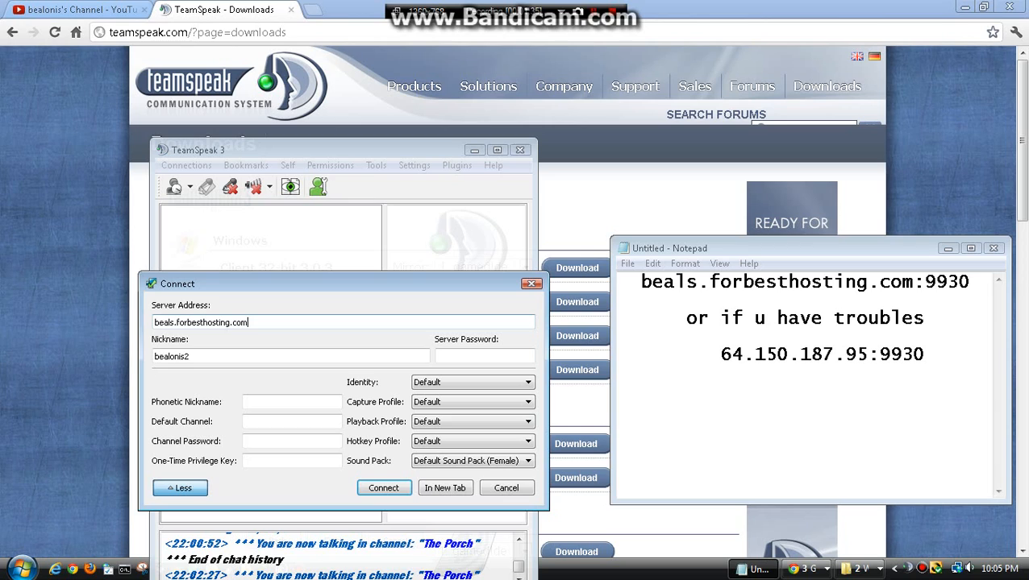
type("9930")
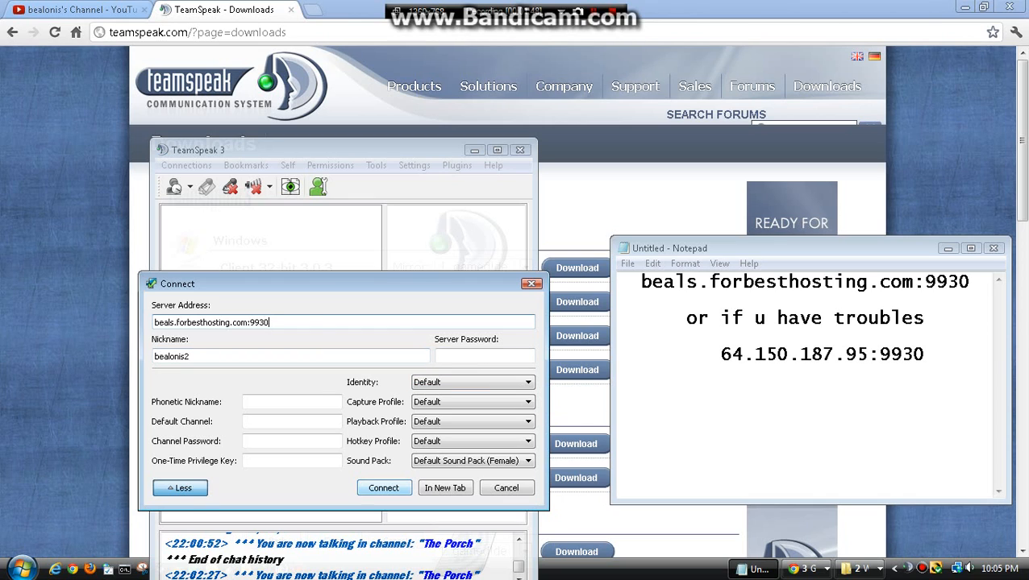
left_click(506, 487)
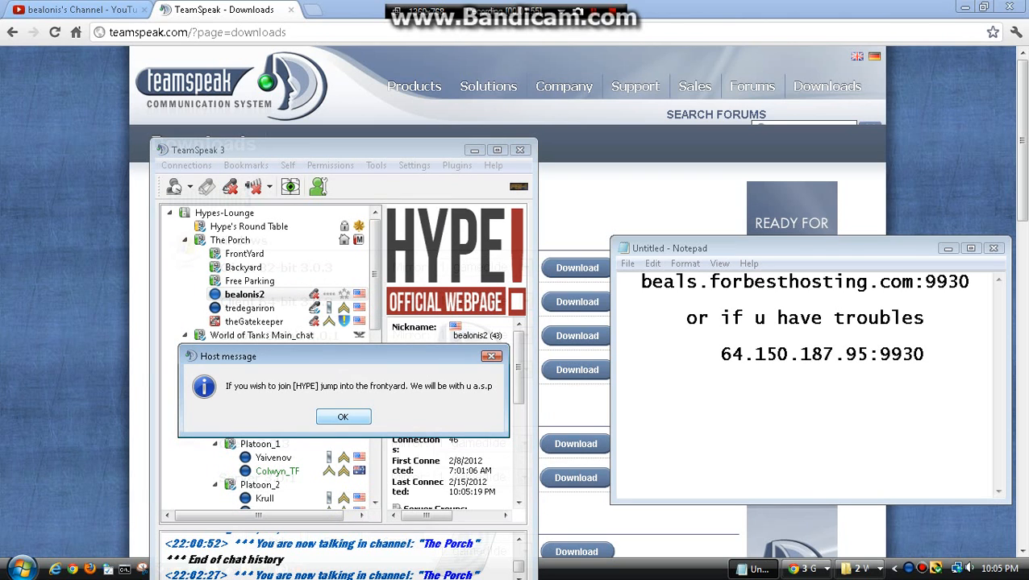
Dismiss the host welcome message and add the server as bookmark Hypes-Lounge 2
left_click_drag(723, 354, 822, 355)
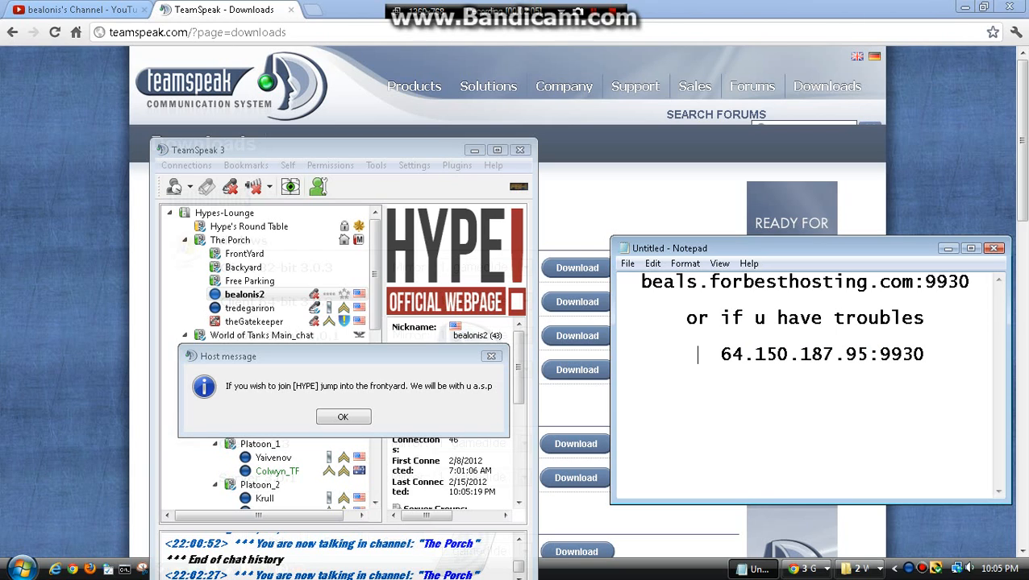
left_click(342, 416)
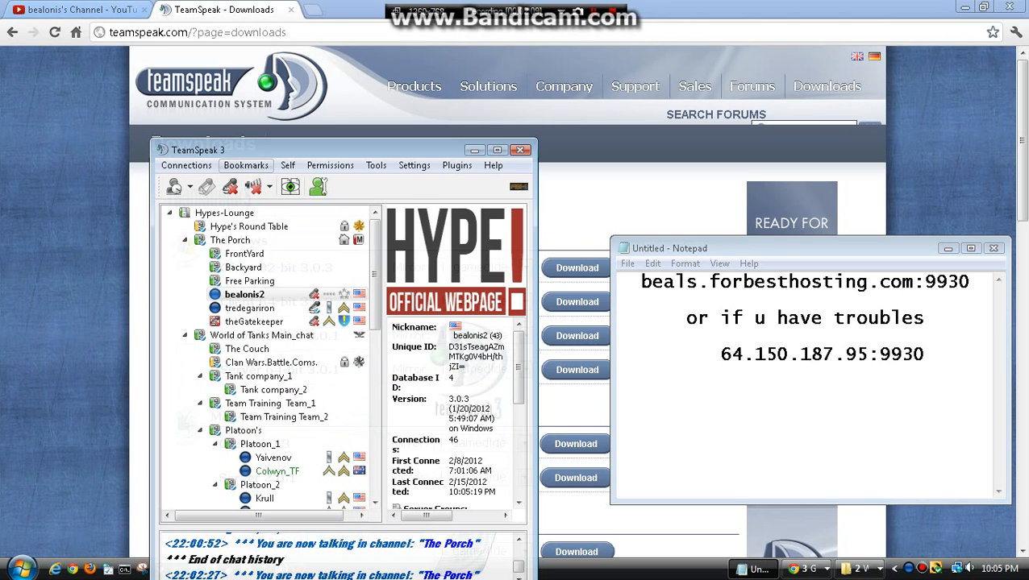
left_click(245, 164)
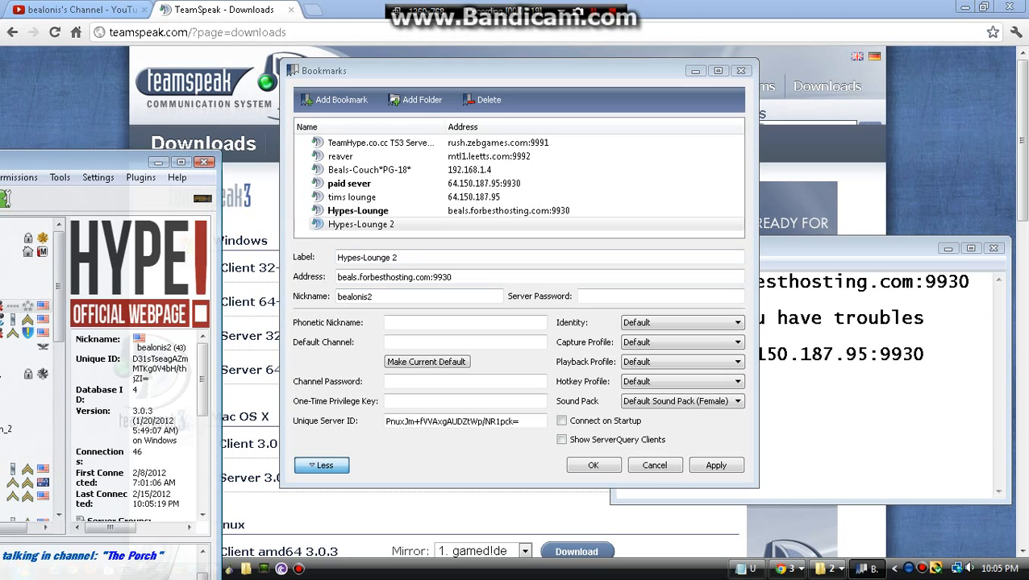
left_click(321, 464)
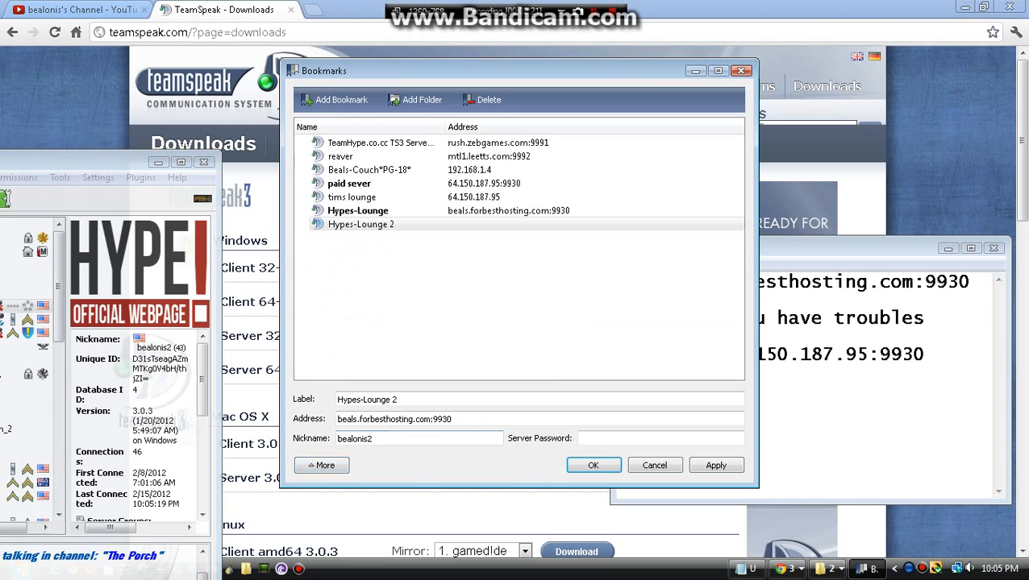
left_click(321, 464)
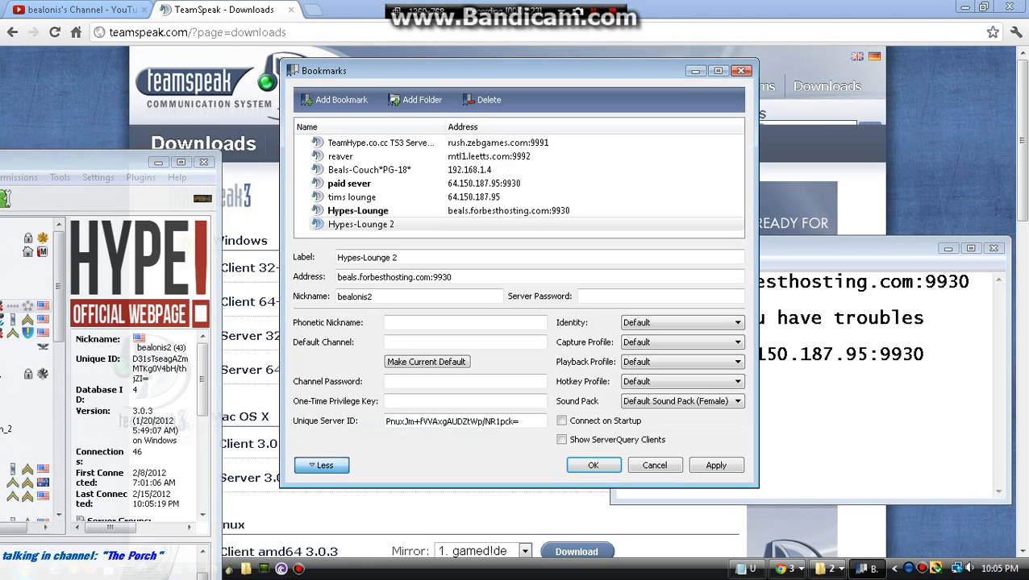